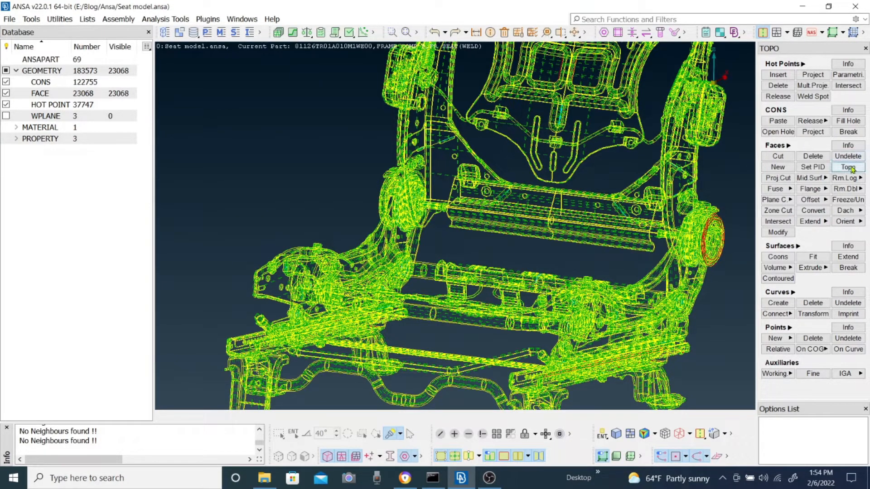
{"action": "mouse_move", "coordinate": [811, 122]}
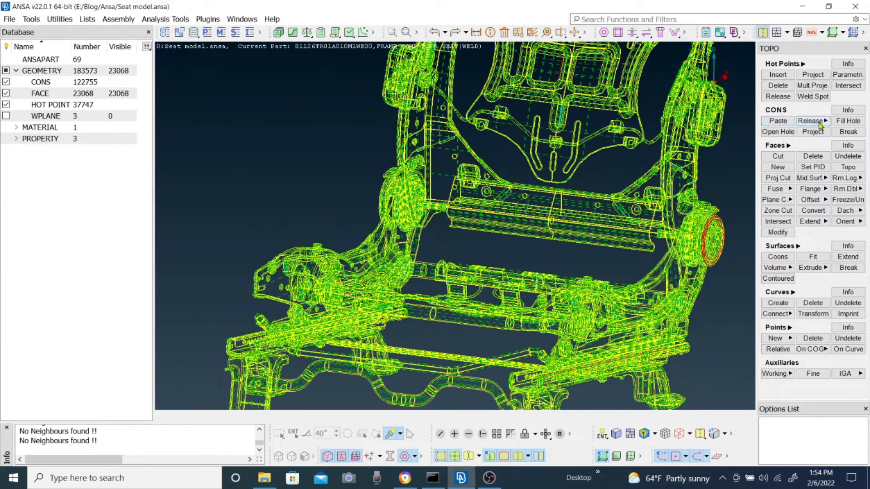
{"action": "mouse_move", "coordinate": [809, 120]}
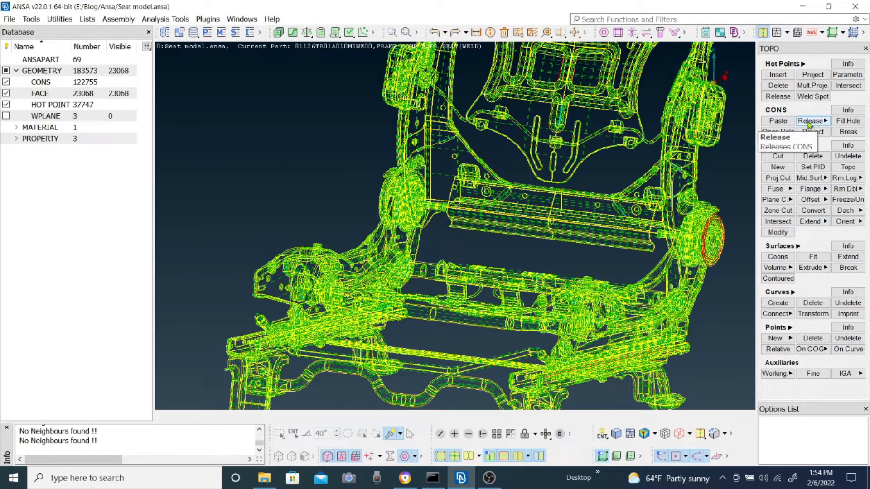
{"action": "mouse_move", "coordinate": [777, 75]}
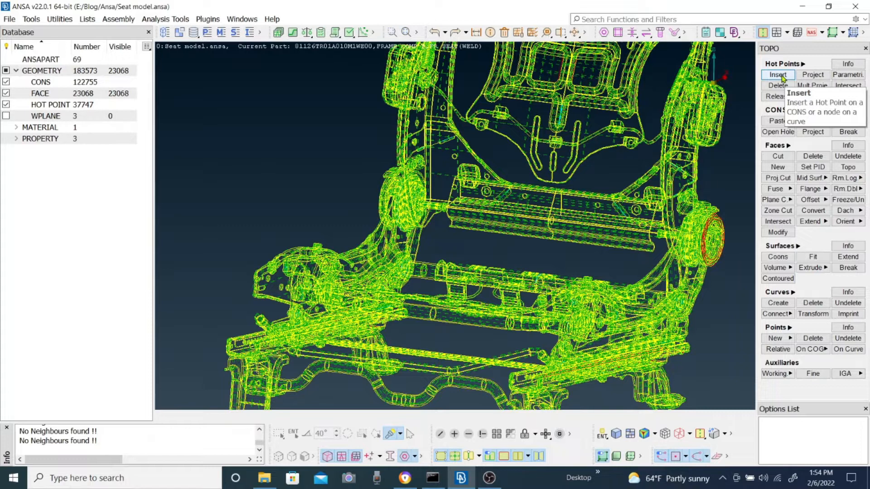
{"action": "mouse_move", "coordinate": [777, 96]}
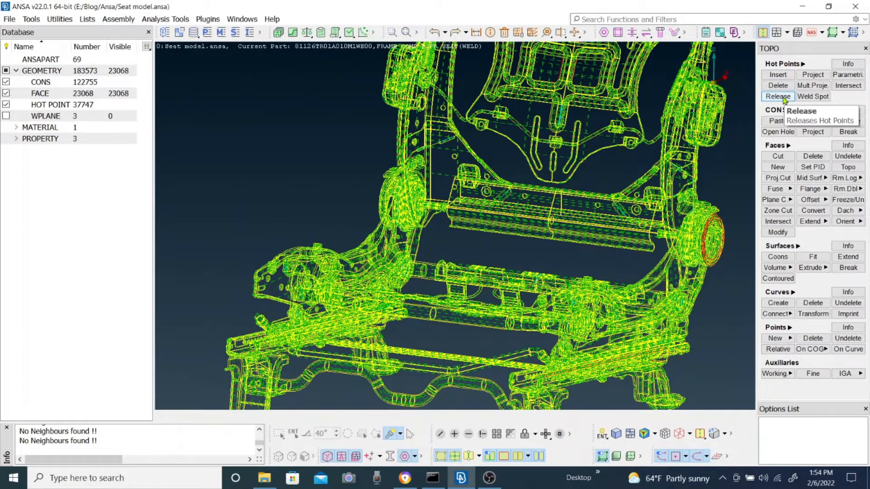
{"action": "mouse_move", "coordinate": [812, 75]}
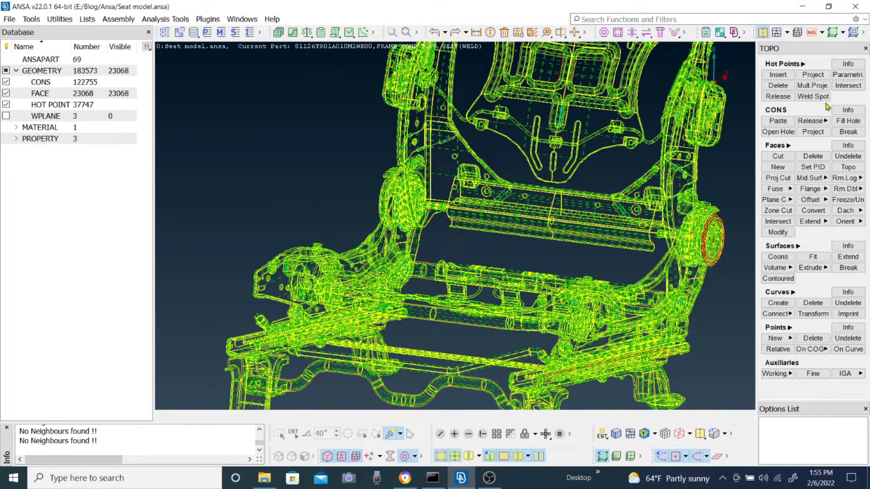
{"action": "mouse_move", "coordinate": [477, 366]}
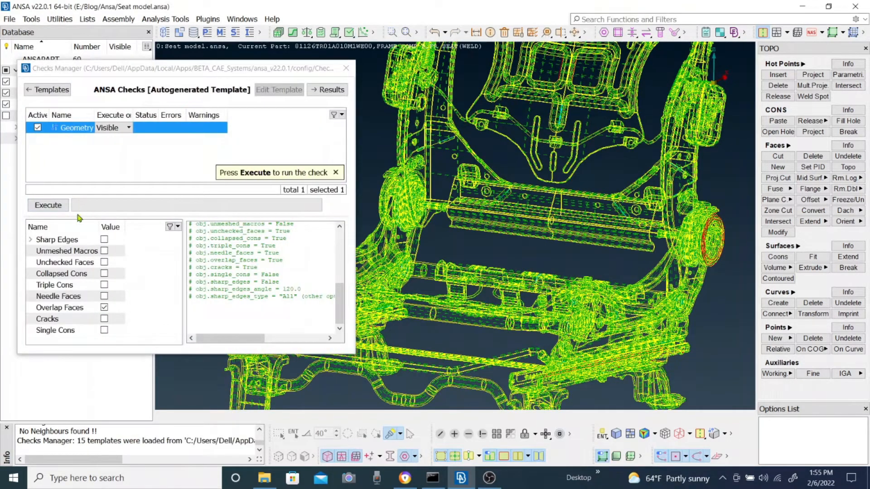
Run the Geometry check with Cracks ticked and Overlap Faces unticked, listing 62 crack errors
{"action": "left_click", "coordinate": [104, 318]}
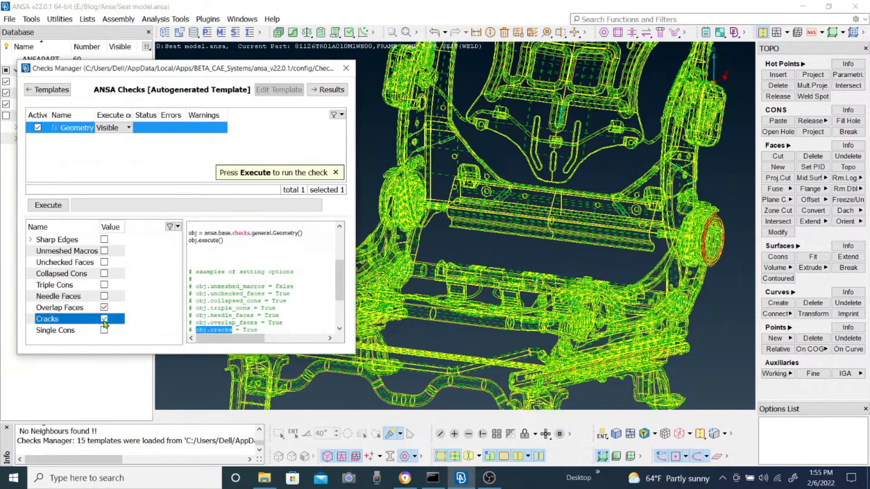
{"action": "left_click", "coordinate": [60, 307]}
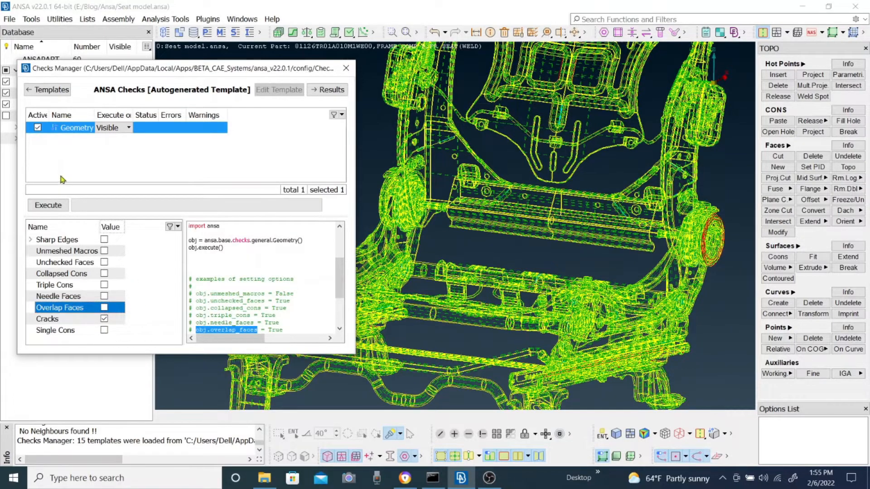
{"action": "left_click", "coordinate": [48, 206]}
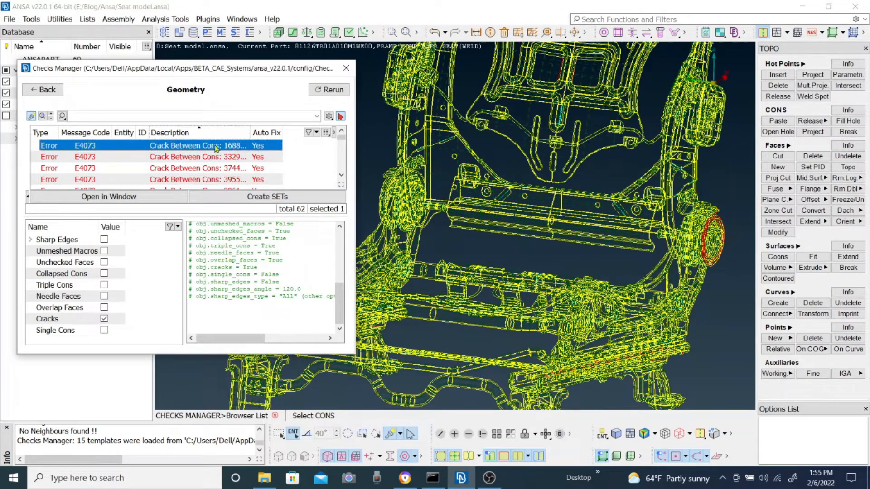
Show only the geometry belonging to the 62 E4073 crack-between-CONS errors
{"action": "right_click", "coordinate": [199, 157]}
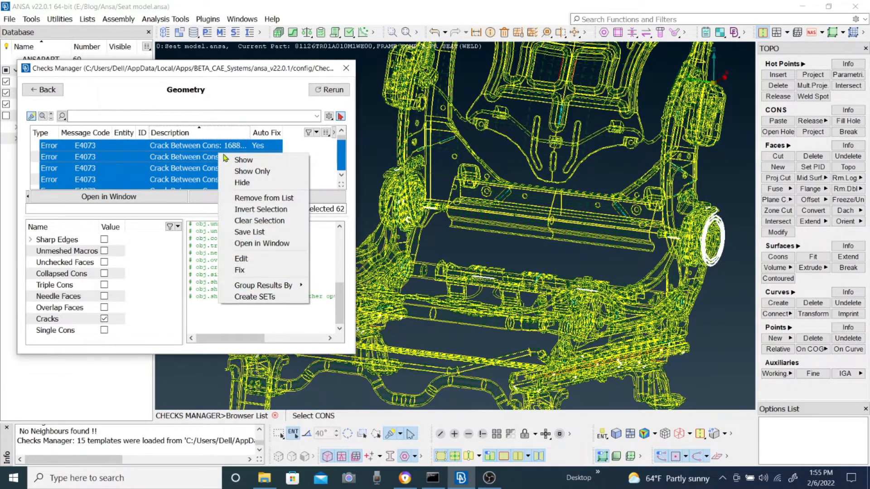
{"action": "mouse_move", "coordinate": [724, 265]}
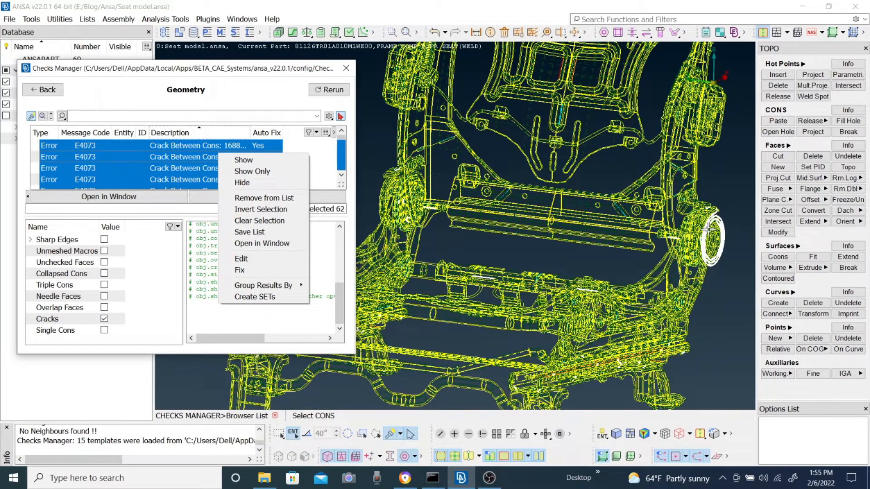
{"action": "left_click", "coordinate": [252, 171]}
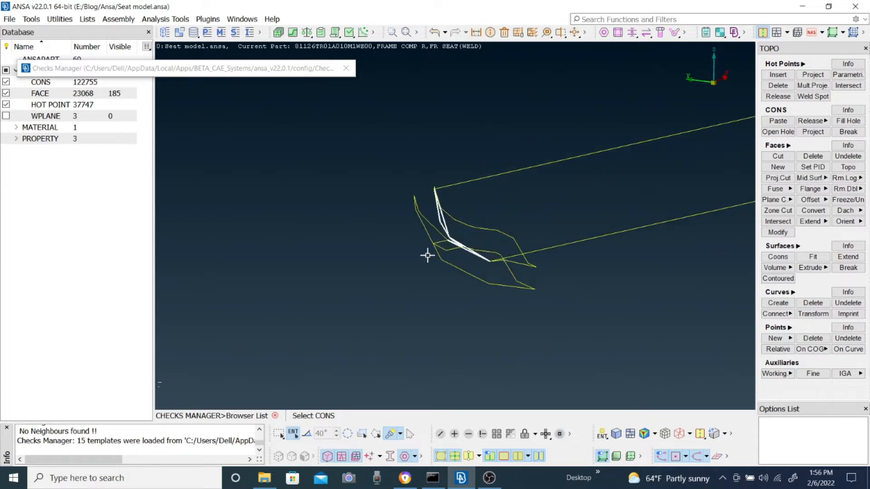
{"action": "mouse_move", "coordinate": [459, 270]}
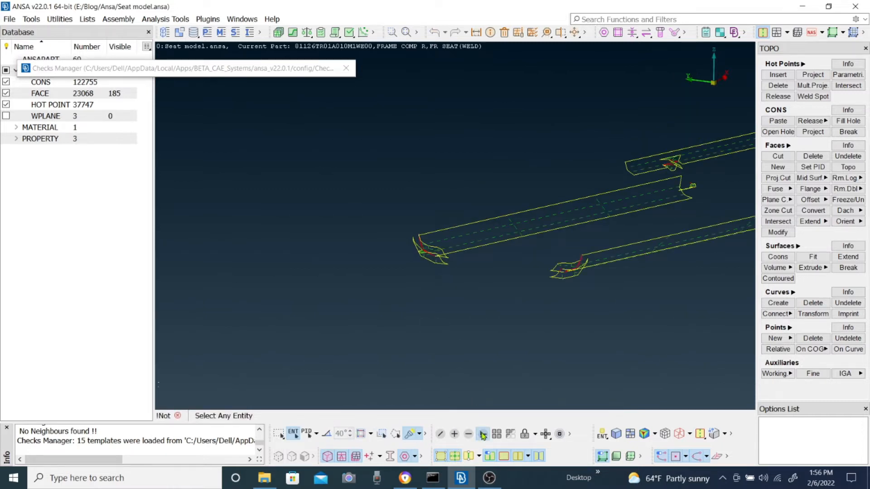
{"action": "mouse_move", "coordinate": [482, 434]}
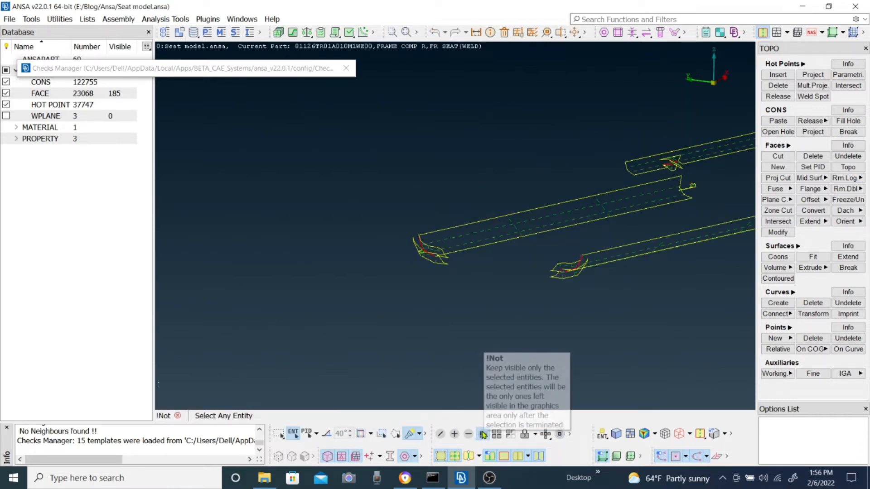
{"action": "mouse_move", "coordinate": [345, 147]}
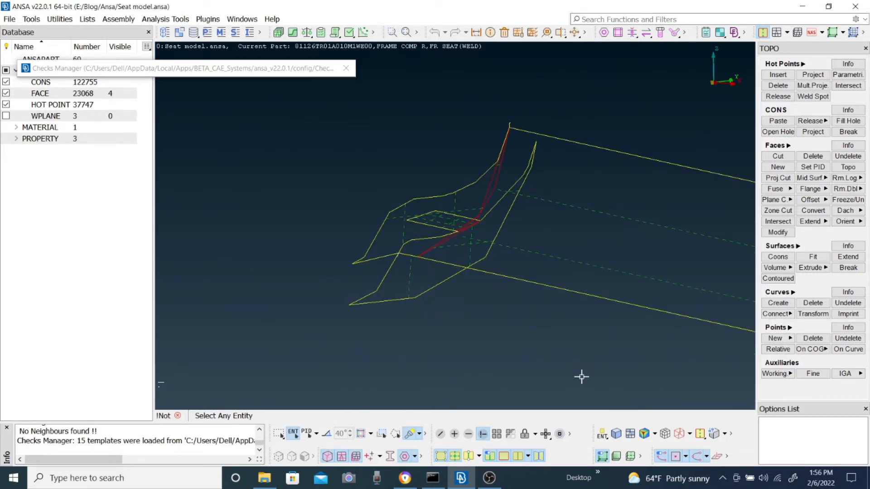
{"action": "mouse_move", "coordinate": [616, 433]}
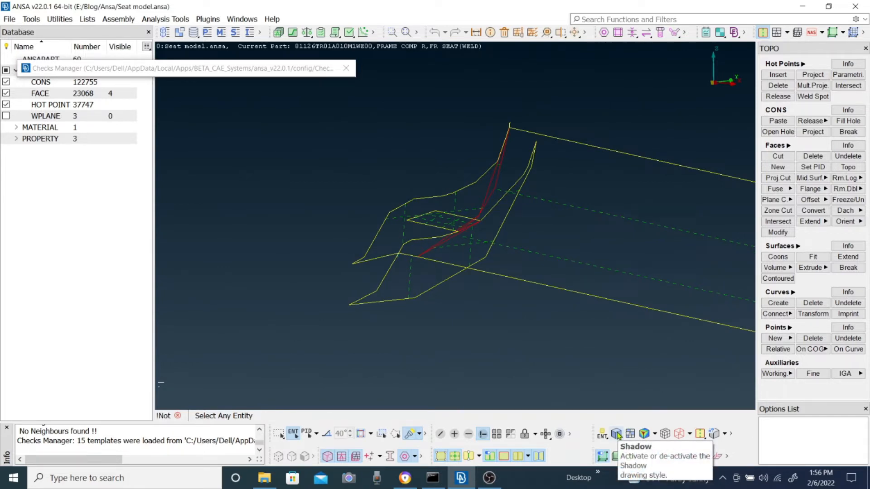
Toggle the Shadow drawing style on the four isolated faces around the crack
{"action": "left_click", "coordinate": [615, 433]}
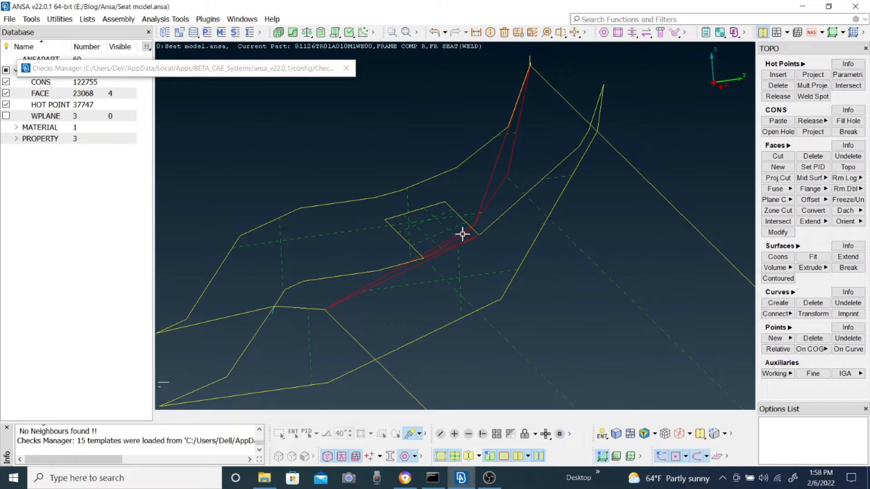
{"action": "mouse_move", "coordinate": [480, 225]}
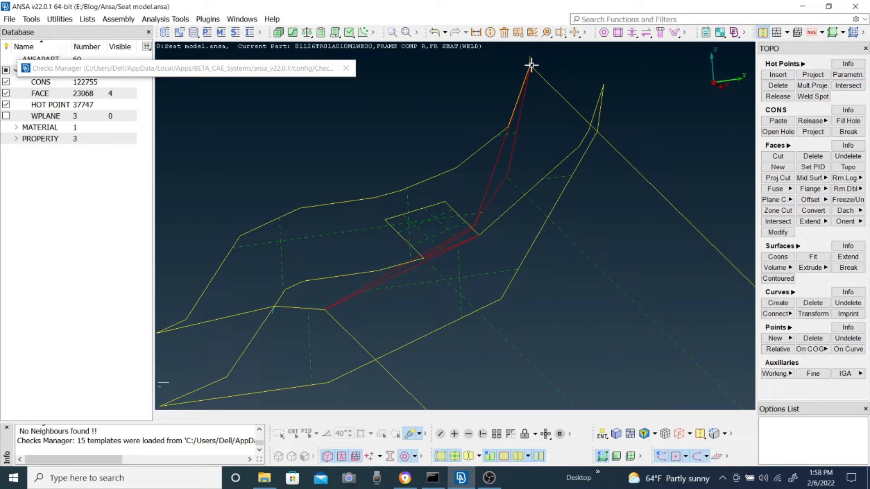
{"action": "mouse_move", "coordinate": [427, 259]}
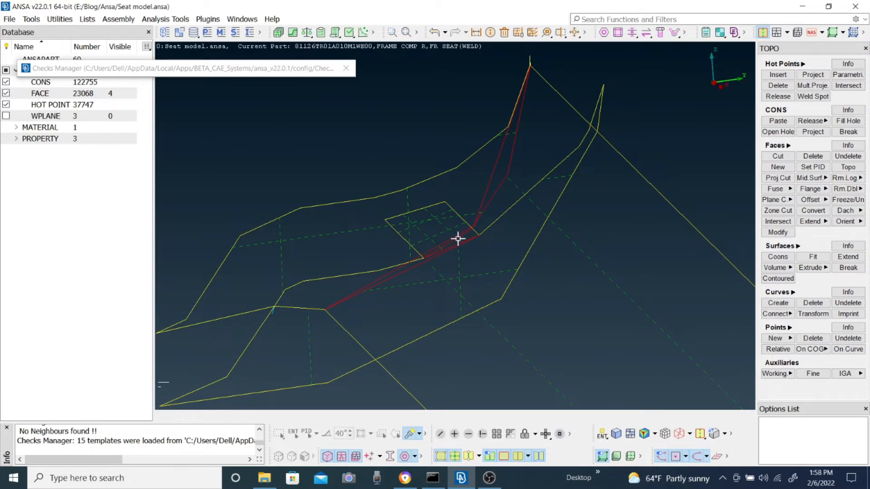
{"action": "mouse_move", "coordinate": [468, 236]}
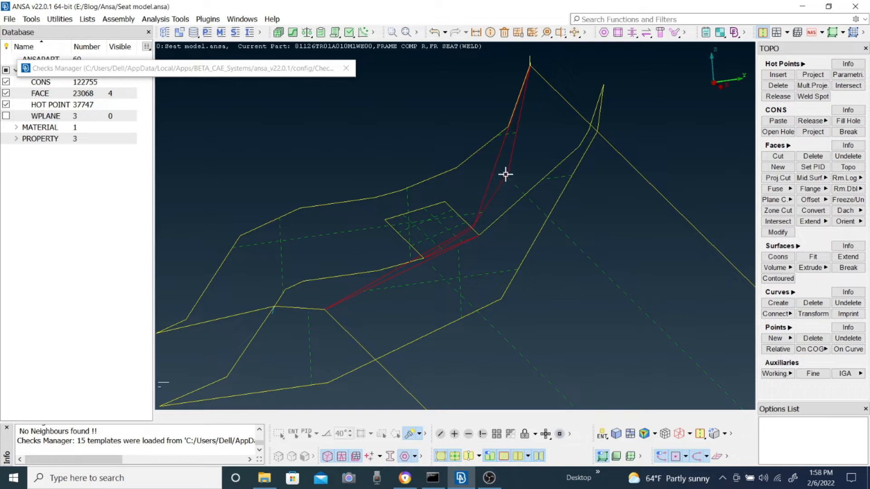
{"action": "mouse_move", "coordinate": [342, 271]}
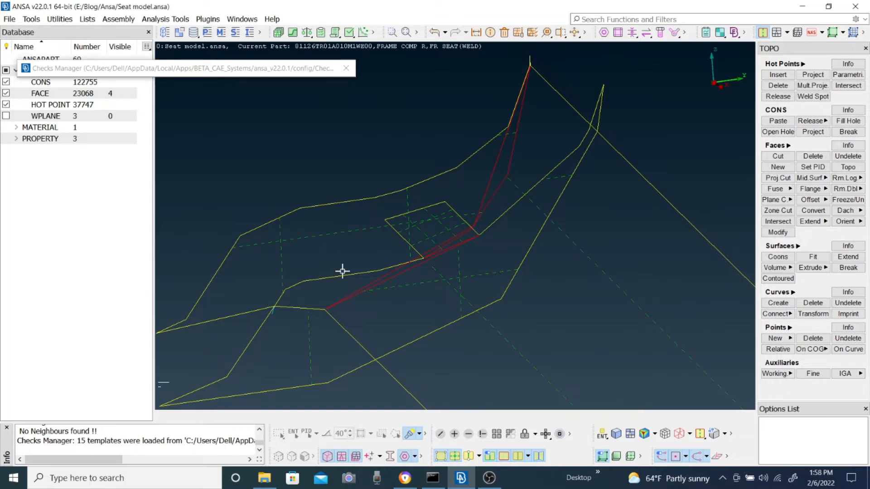
{"action": "mouse_move", "coordinate": [436, 256]}
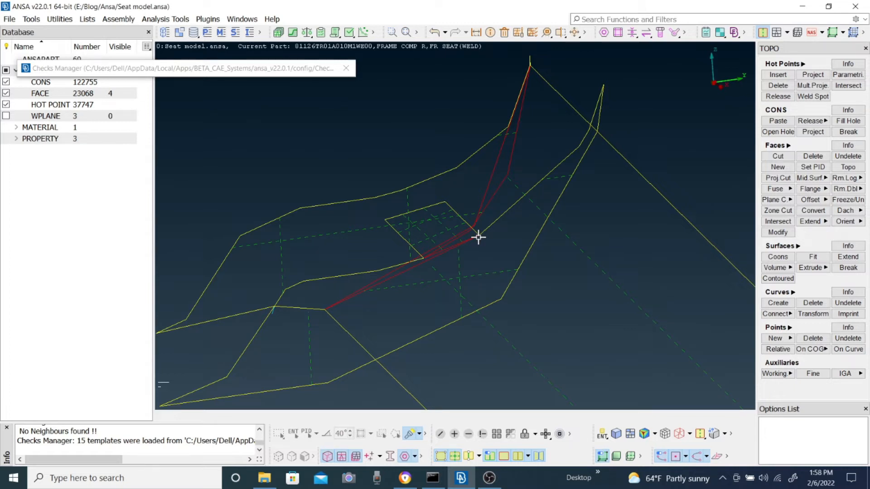
{"action": "mouse_move", "coordinate": [419, 268]}
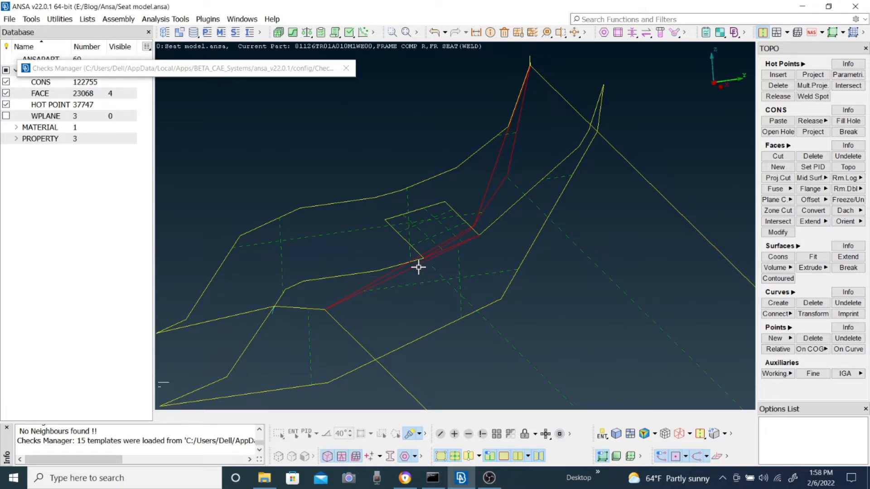
{"action": "mouse_move", "coordinate": [431, 256]}
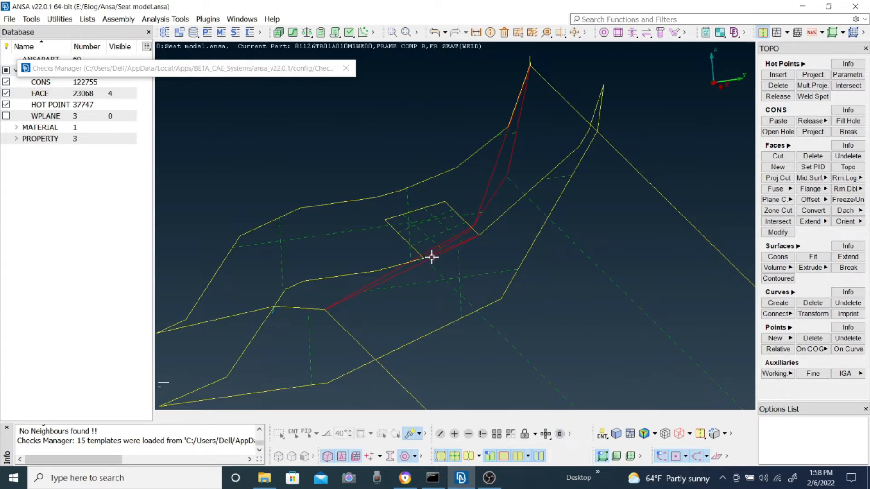
{"action": "mouse_move", "coordinate": [424, 258]}
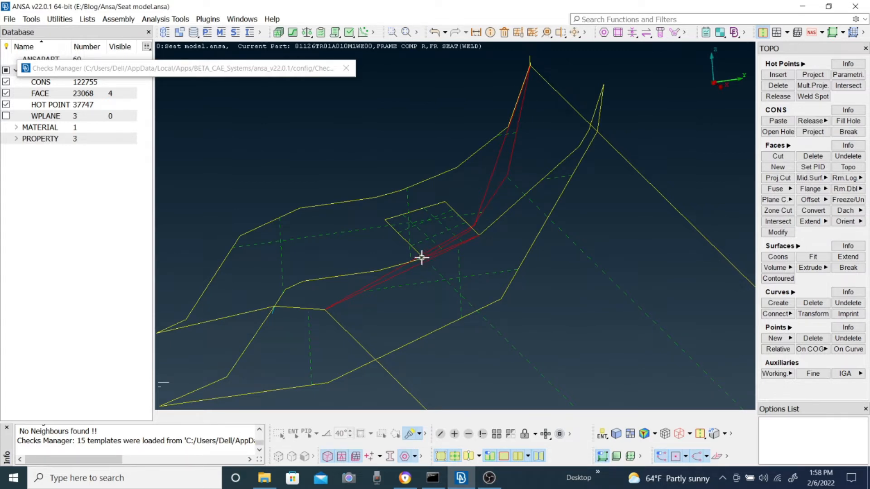
{"action": "mouse_move", "coordinate": [424, 267]}
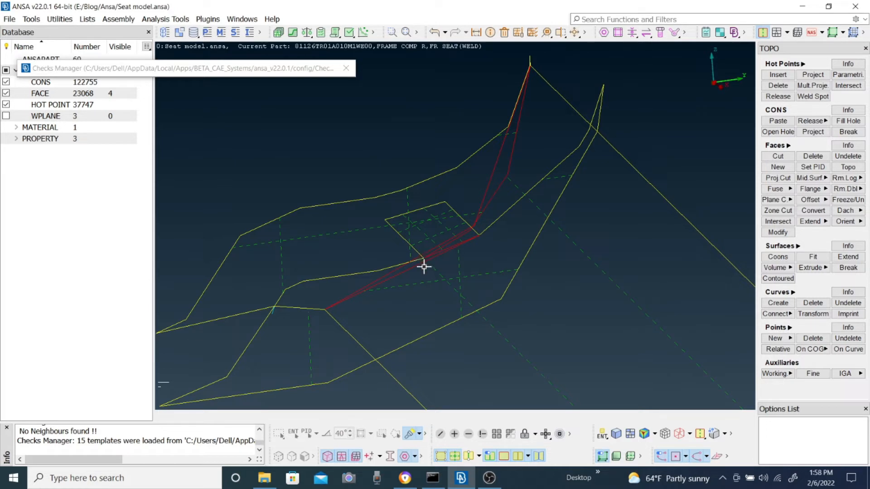
{"action": "mouse_move", "coordinate": [439, 272]}
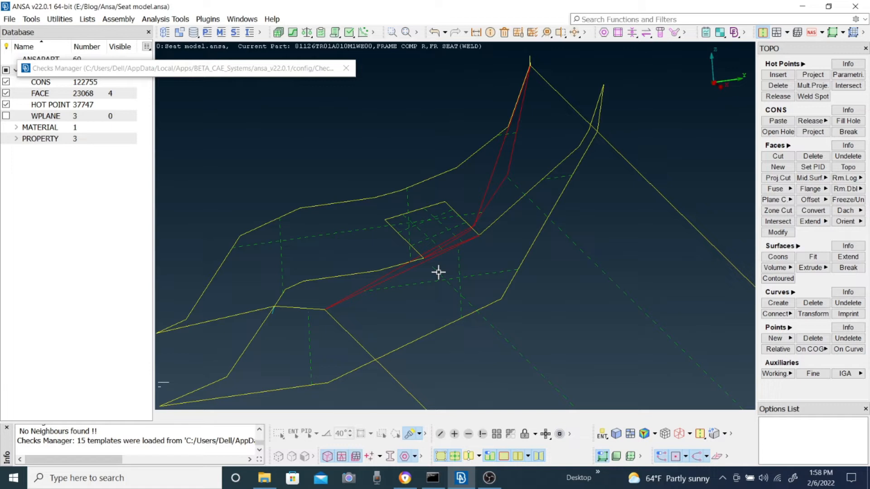
{"action": "mouse_move", "coordinate": [425, 266]}
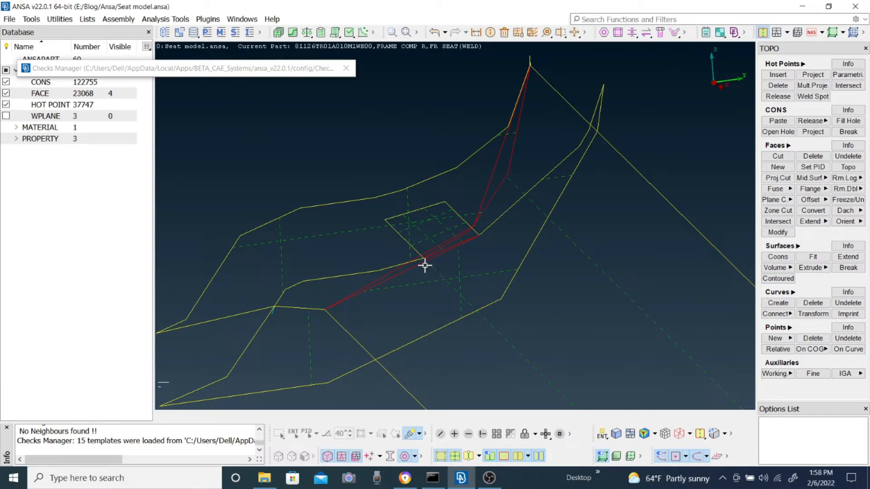
{"action": "mouse_move", "coordinate": [418, 256]}
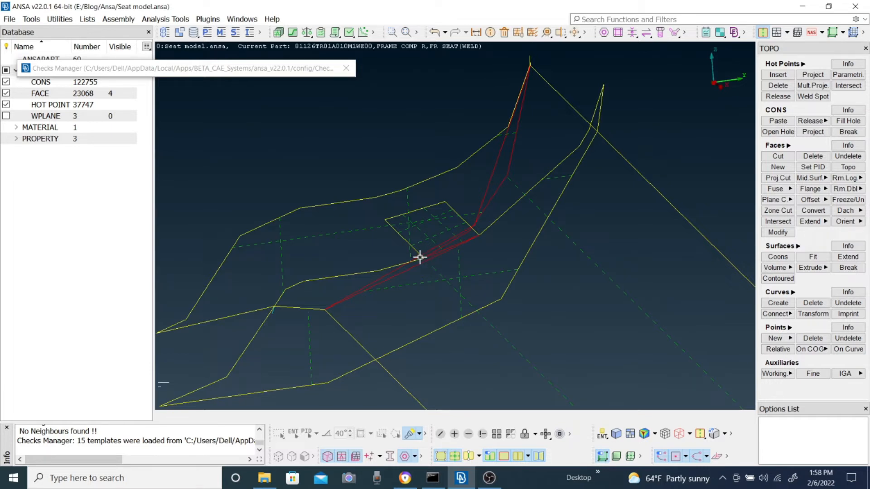
{"action": "mouse_move", "coordinate": [439, 259]}
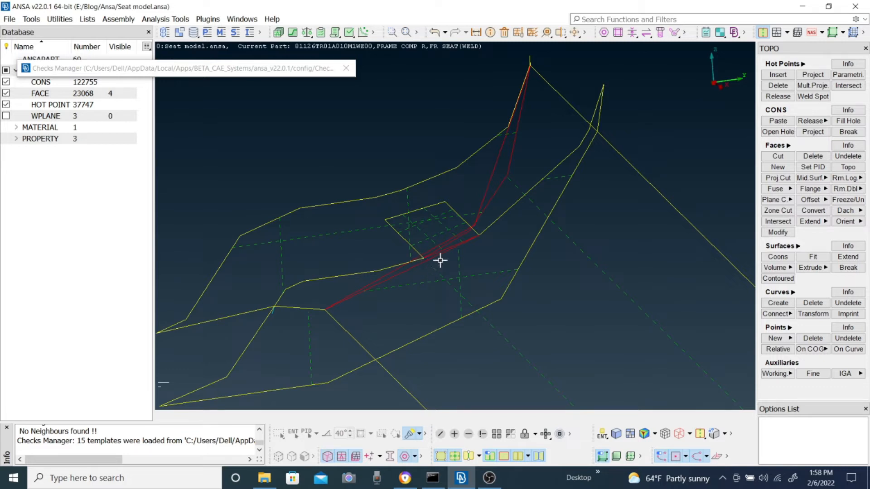
{"action": "mouse_move", "coordinate": [490, 198]}
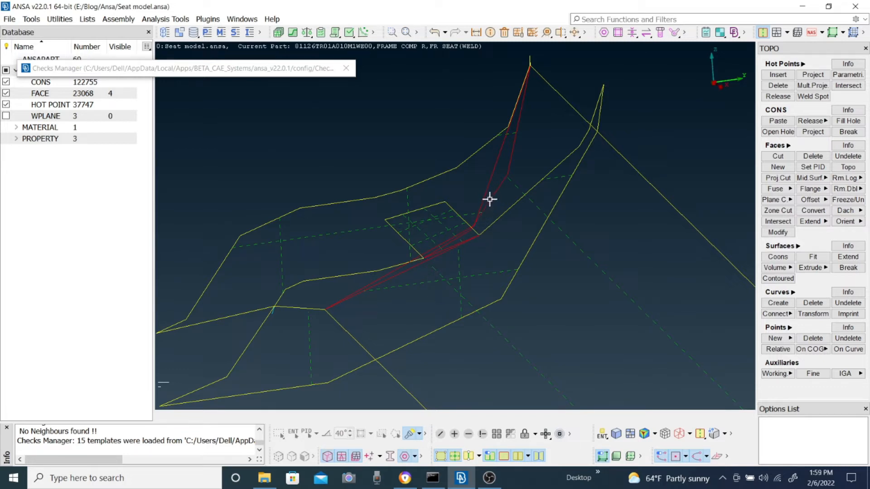
{"action": "mouse_move", "coordinate": [478, 228]}
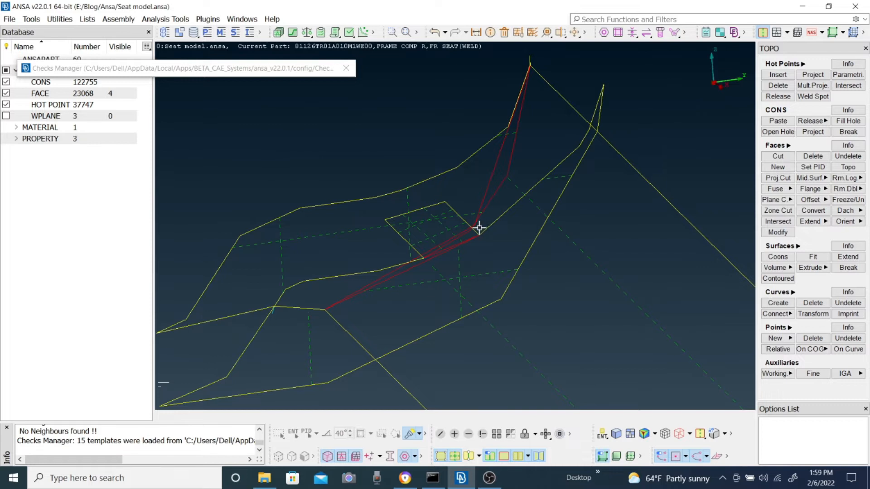
{"action": "mouse_move", "coordinate": [506, 181]}
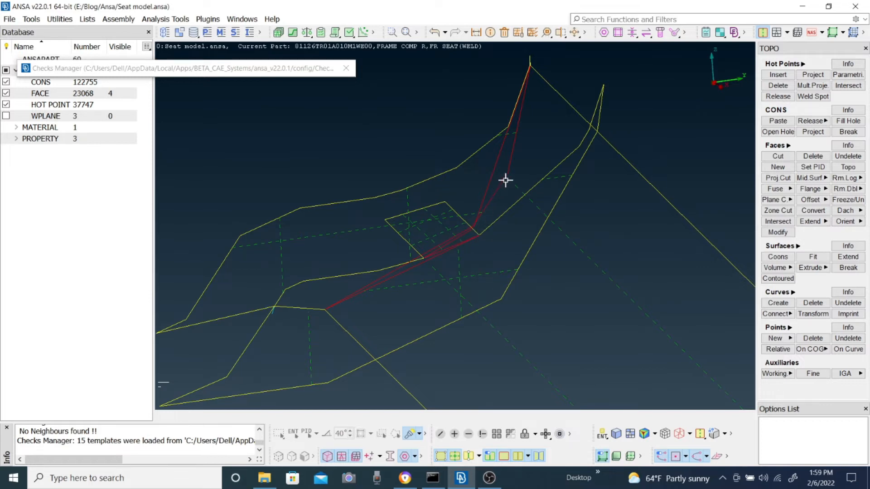
{"action": "mouse_move", "coordinate": [481, 210]}
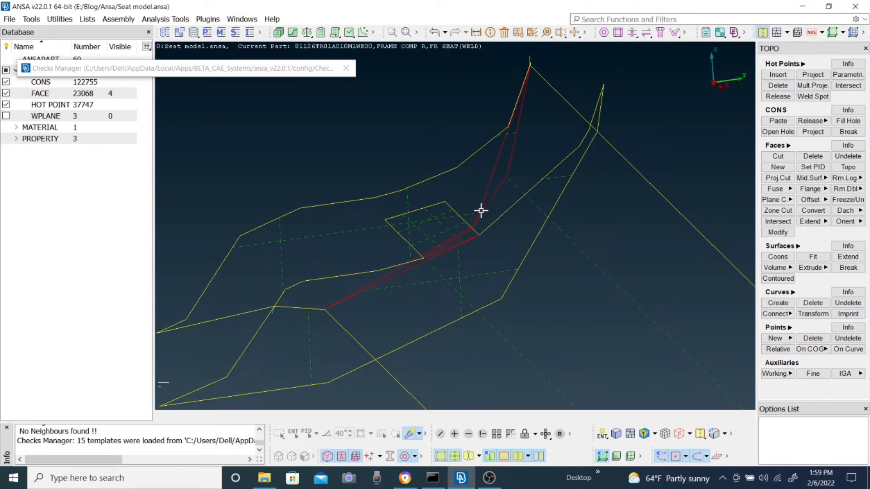
{"action": "mouse_move", "coordinate": [354, 295]}
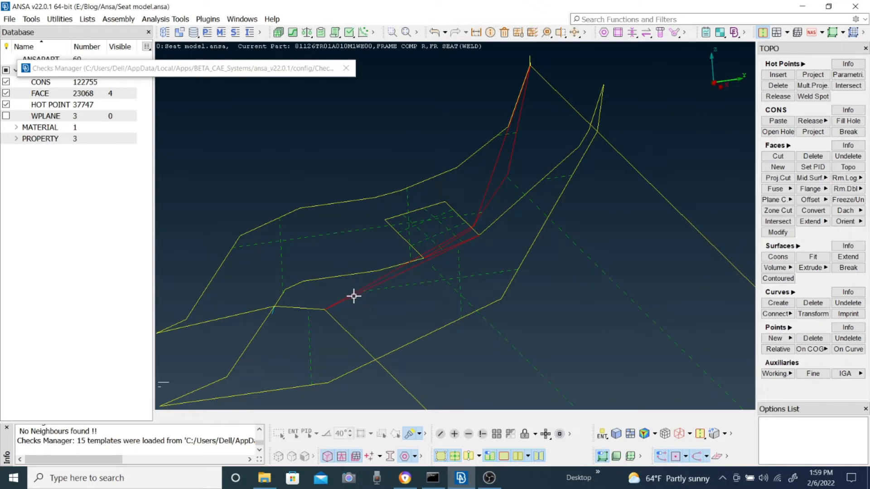
{"action": "mouse_move", "coordinate": [454, 251]}
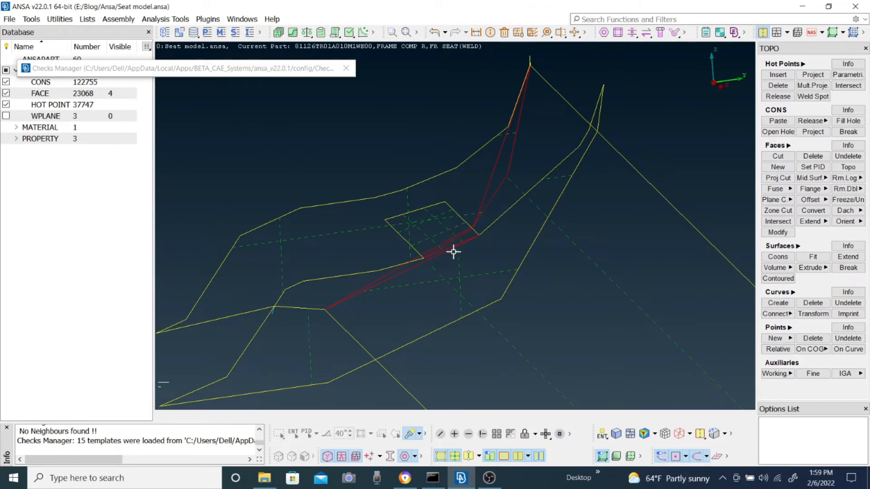
{"action": "mouse_move", "coordinate": [487, 209]}
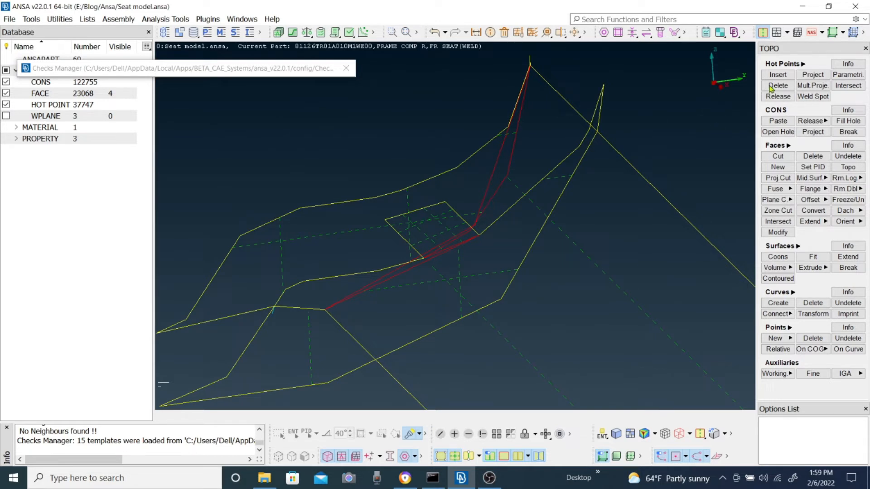
Project a hot point from the junction node onto the crack CONS, splitting it in two
{"action": "left_click", "coordinate": [776, 75]}
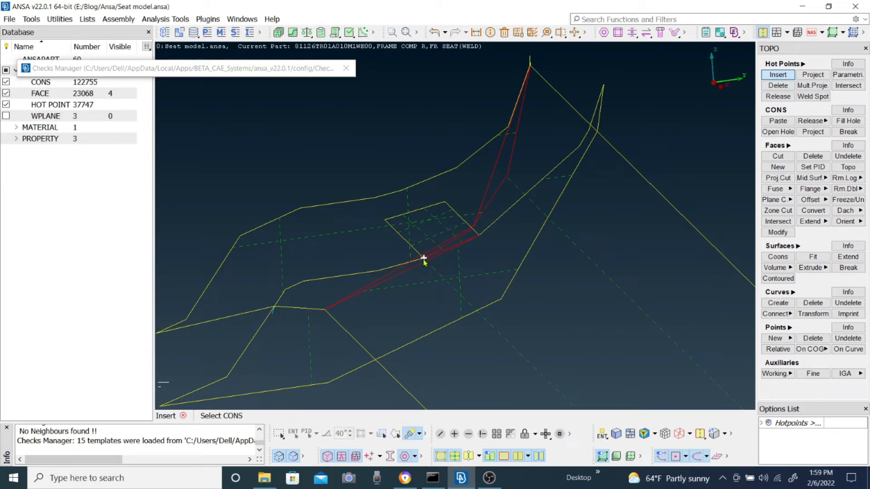
{"action": "left_click", "coordinate": [811, 75]}
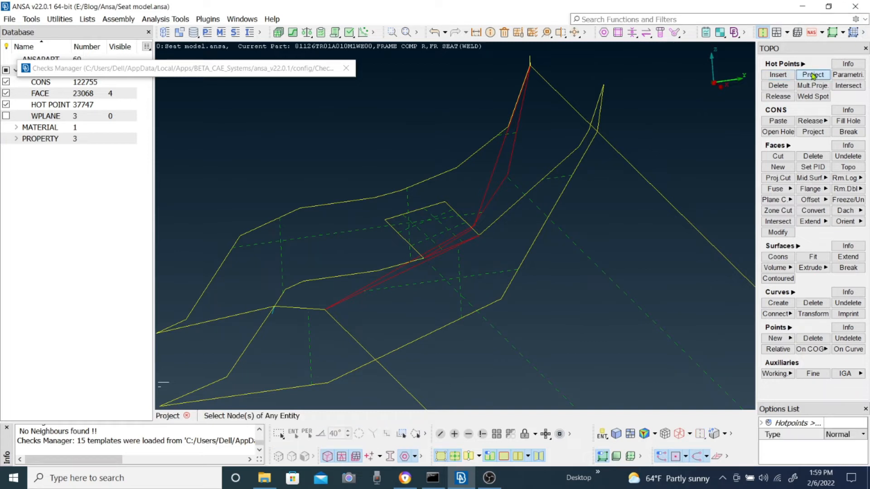
{"action": "mouse_move", "coordinate": [812, 74]}
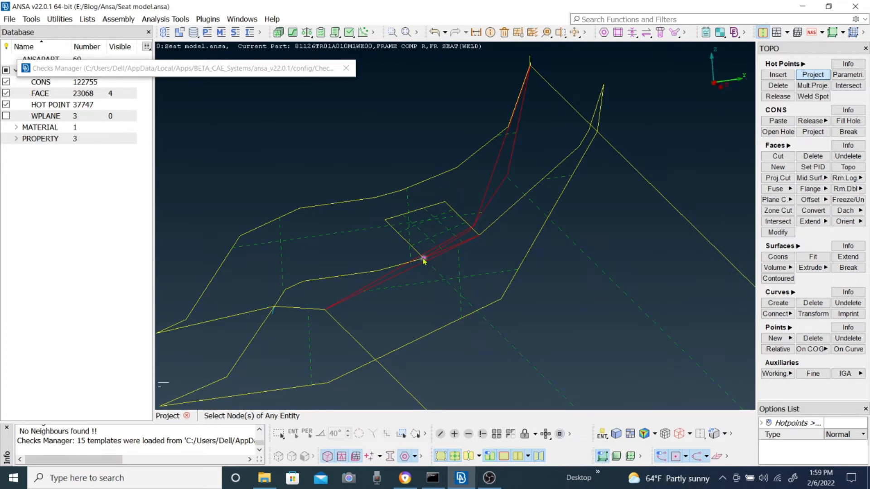
{"action": "left_click", "coordinate": [423, 261]}
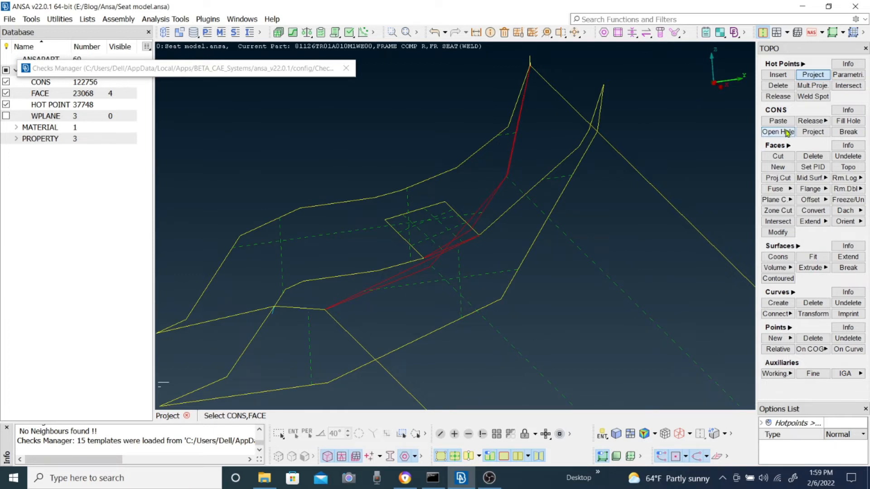
{"action": "scroll", "scroll_direction": "down", "scroll_amount": 3}
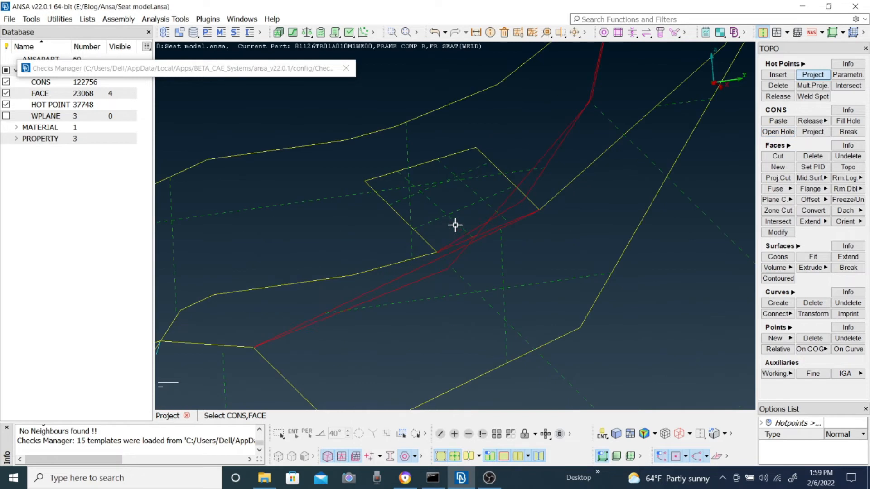
{"action": "mouse_move", "coordinate": [462, 231]}
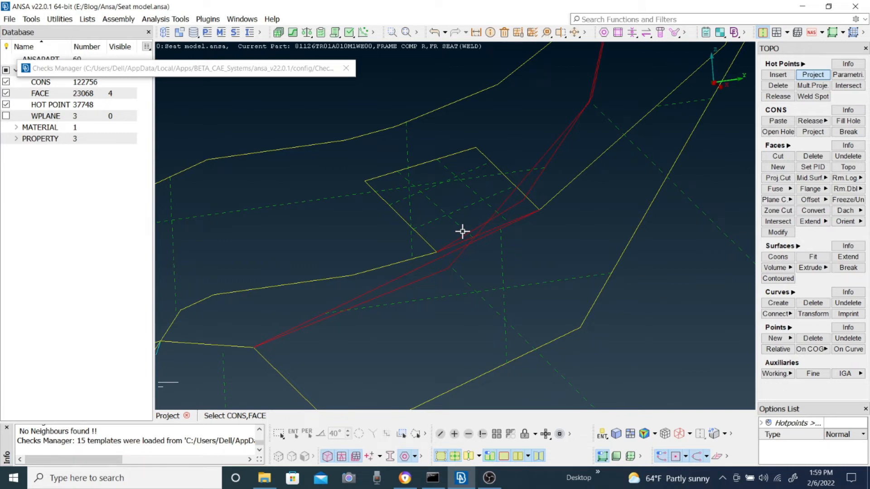
{"action": "mouse_move", "coordinate": [796, 141]}
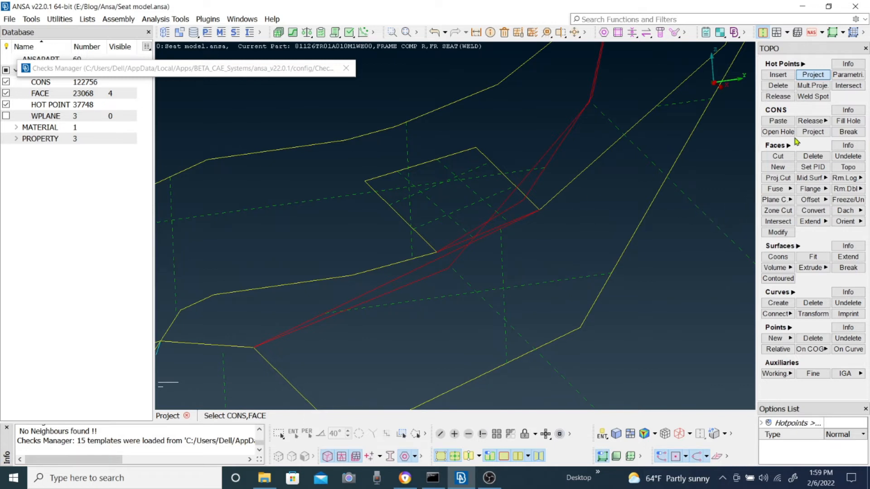
Paste the two upper crack CONS chains into one shared edge, accepting the non-uniform CONS
{"action": "left_click", "coordinate": [778, 121]}
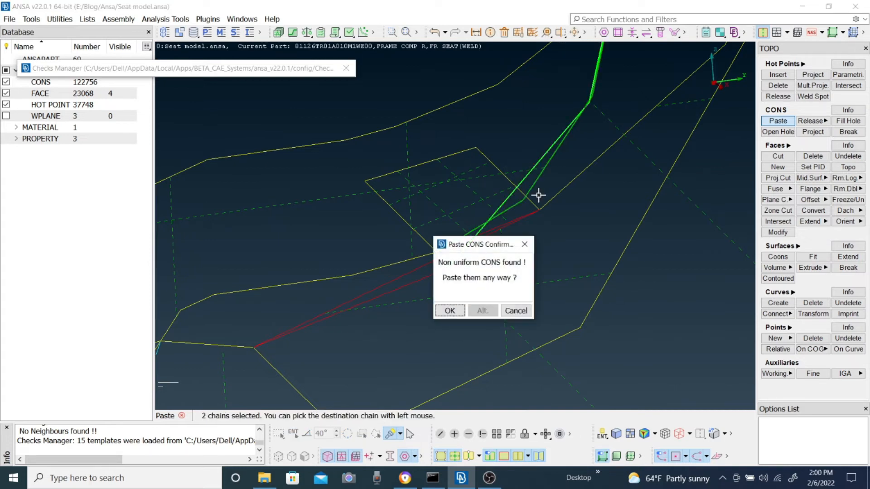
{"action": "mouse_move", "coordinate": [463, 283]}
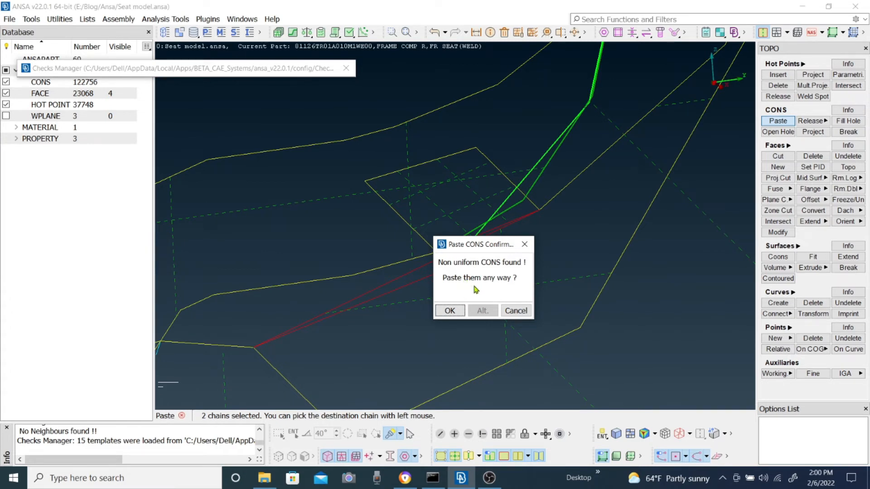
{"action": "left_click", "coordinate": [448, 310]}
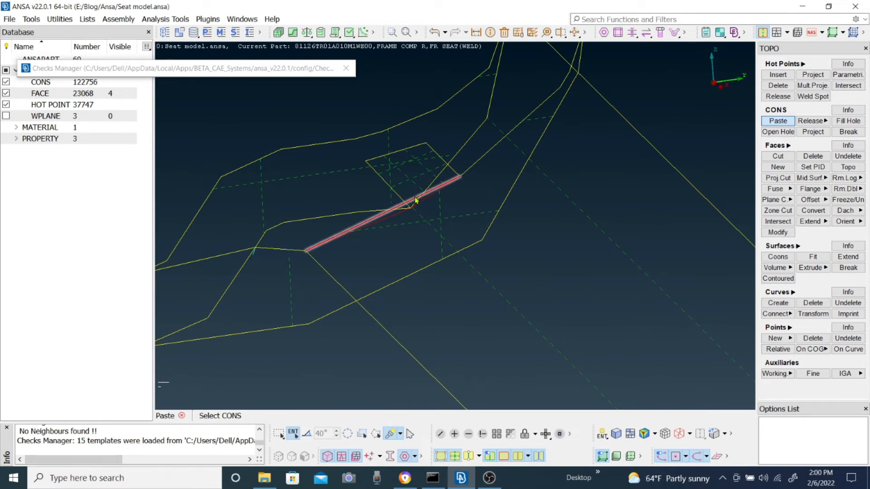
Project a hot point from the junction node onto the remaining lower crack CONS
{"action": "left_click", "coordinate": [777, 74]}
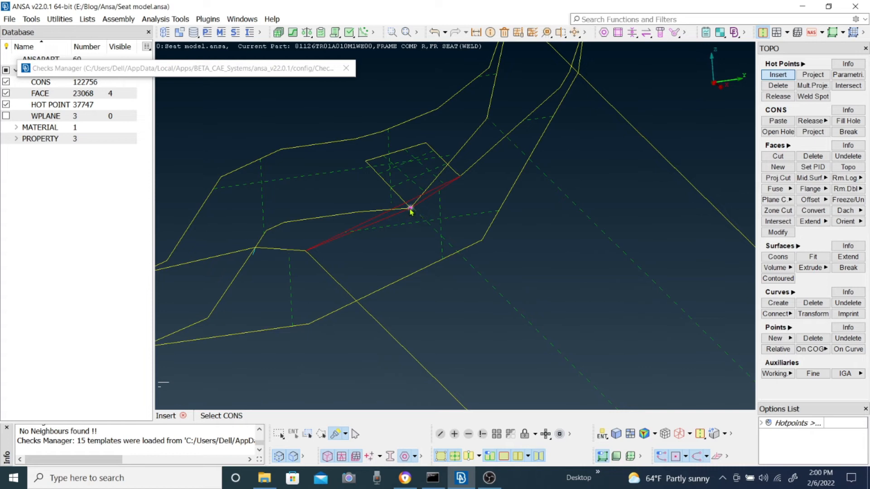
{"action": "left_click", "coordinate": [812, 74]}
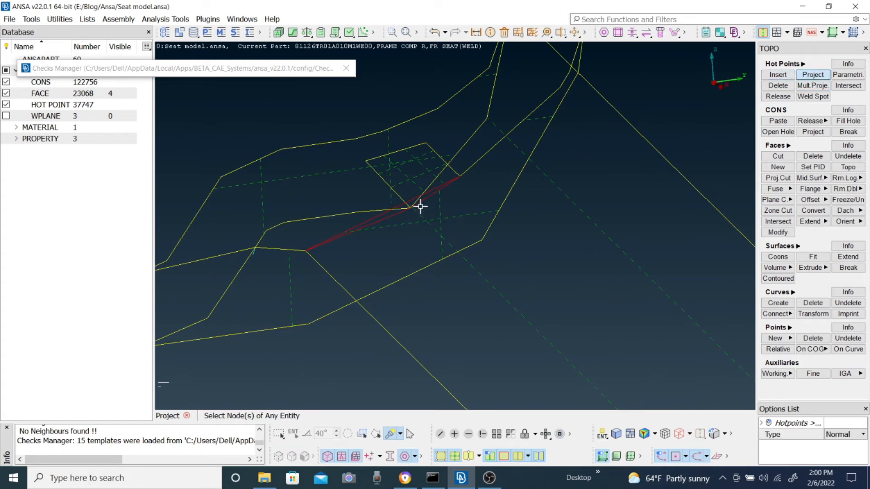
{"action": "left_click", "coordinate": [411, 206]}
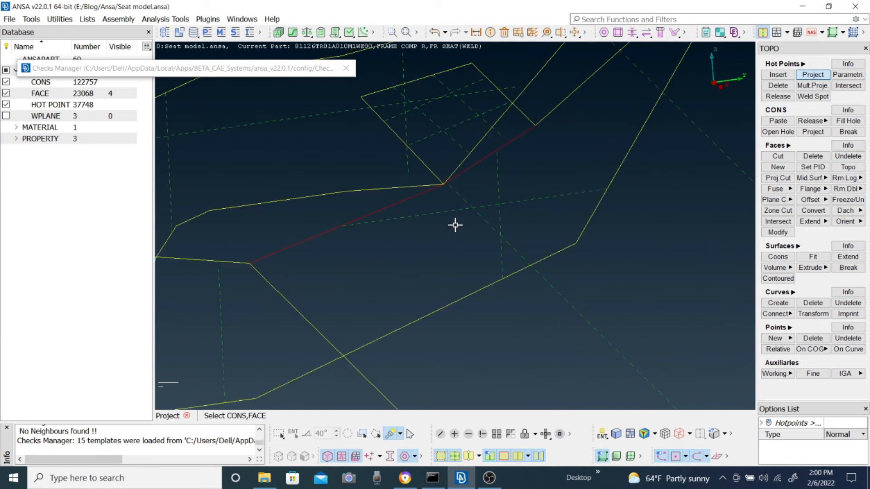
{"action": "mouse_move", "coordinate": [483, 156]}
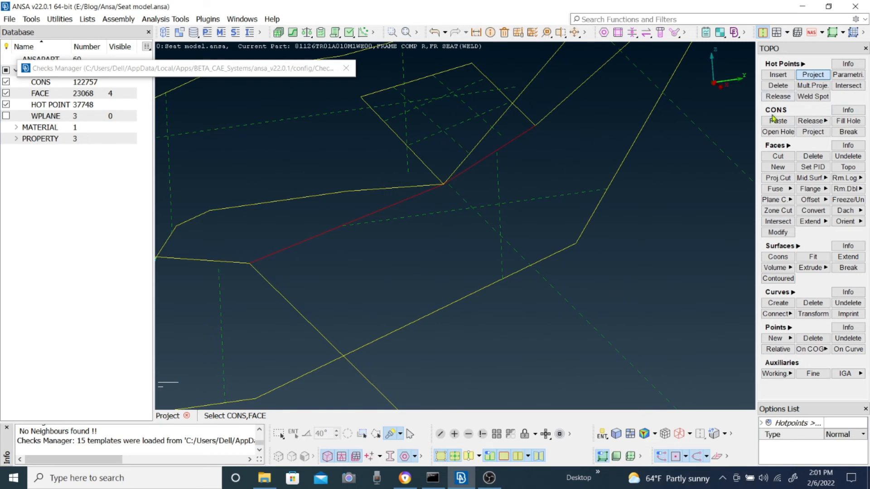
Start pasting the remaining lower crack CONS chains together
{"action": "left_click", "coordinate": [777, 121]}
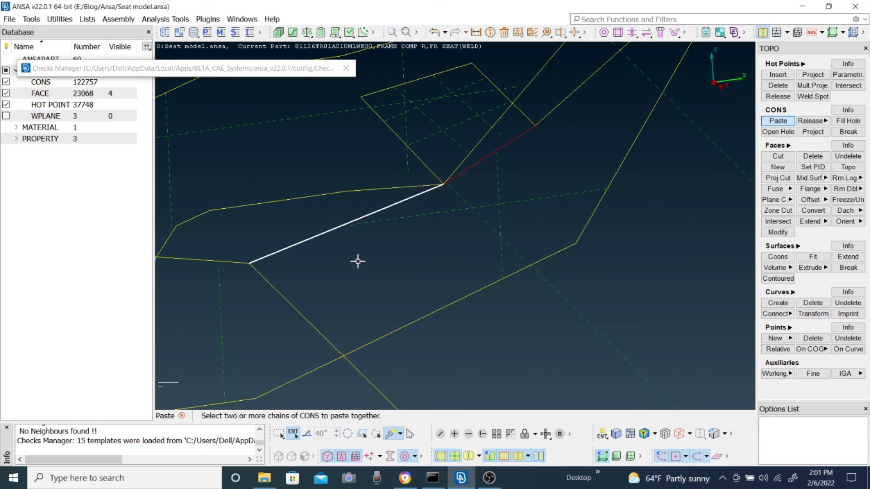
{"action": "mouse_move", "coordinate": [328, 230]}
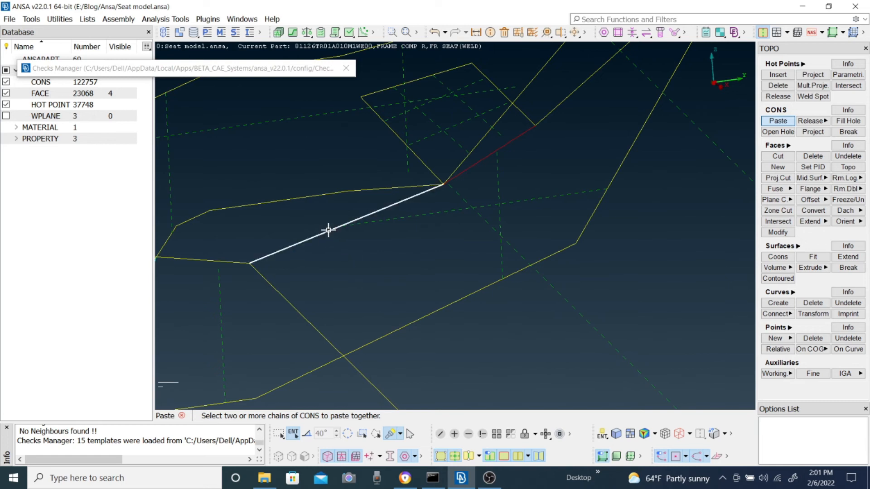
{"action": "mouse_move", "coordinate": [337, 230]}
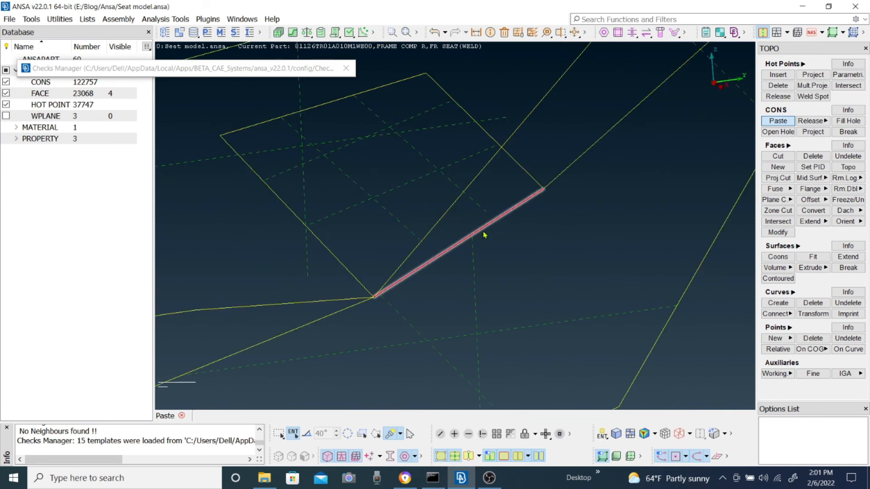
{"action": "mouse_move", "coordinate": [475, 239]}
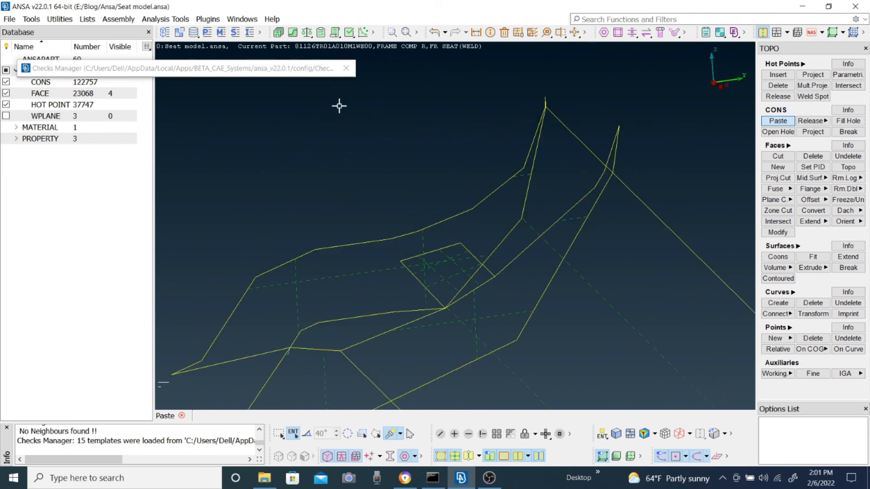
Rerun the Geometry checks from Checks Manager, now reporting no errors or warnings
{"action": "left_click", "coordinate": [348, 32]}
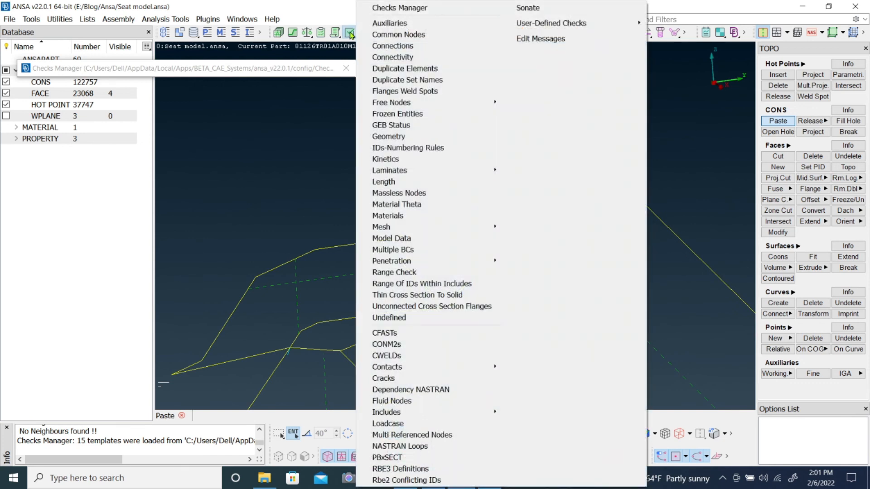
{"action": "left_click", "coordinate": [329, 186]}
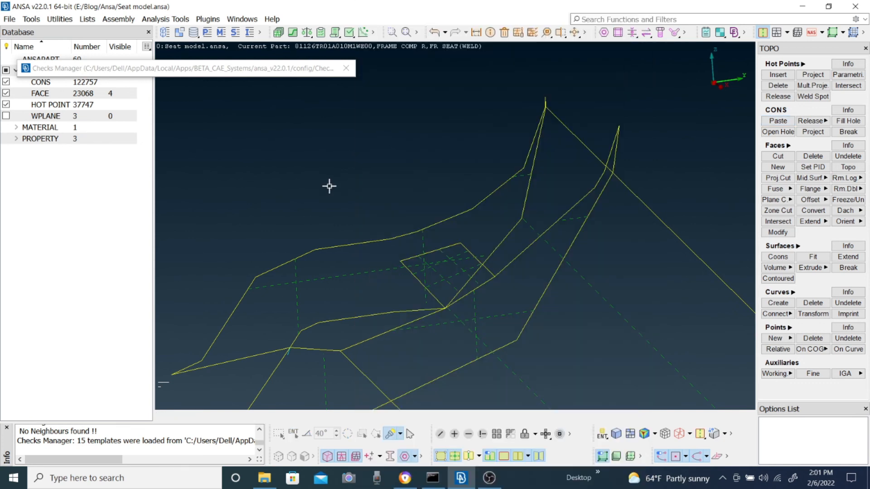
{"action": "mouse_move", "coordinate": [372, 189]}
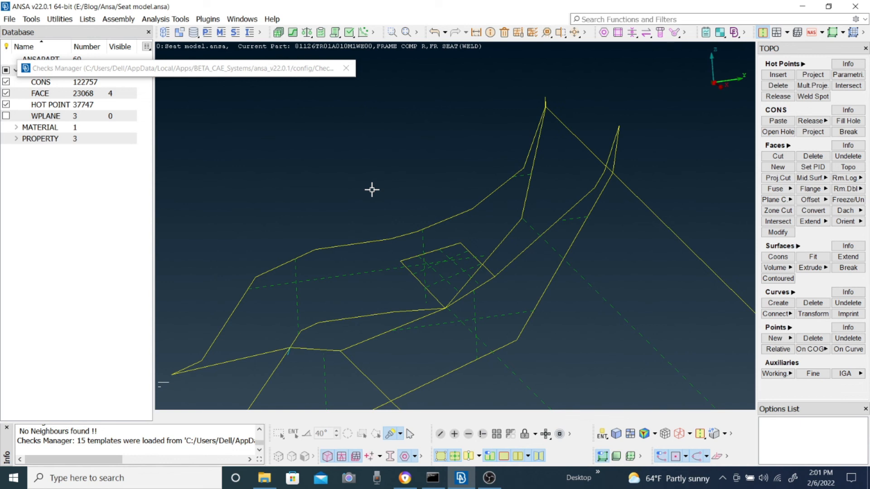
{"action": "mouse_move", "coordinate": [239, 75]}
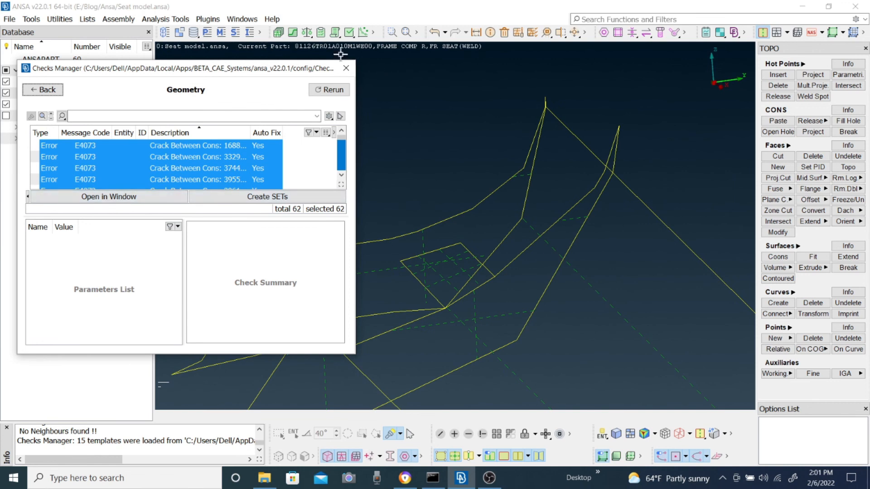
{"action": "left_click", "coordinate": [328, 90]}
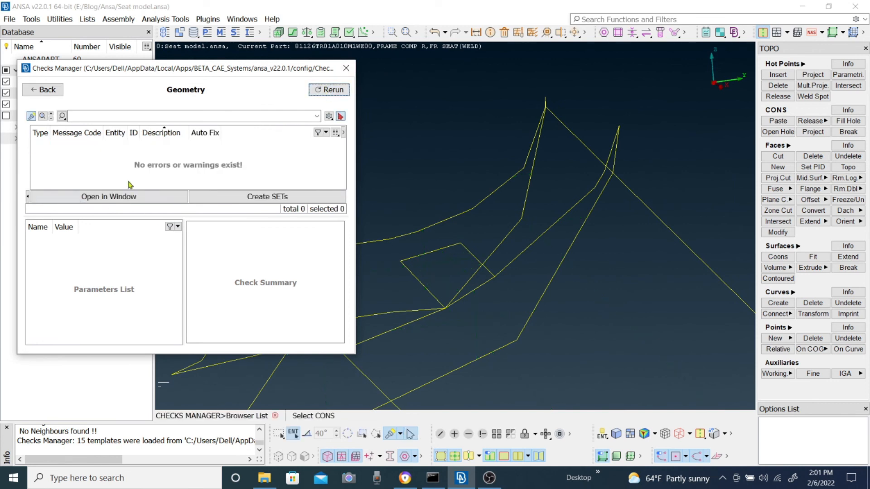
{"action": "mouse_move", "coordinate": [243, 167]}
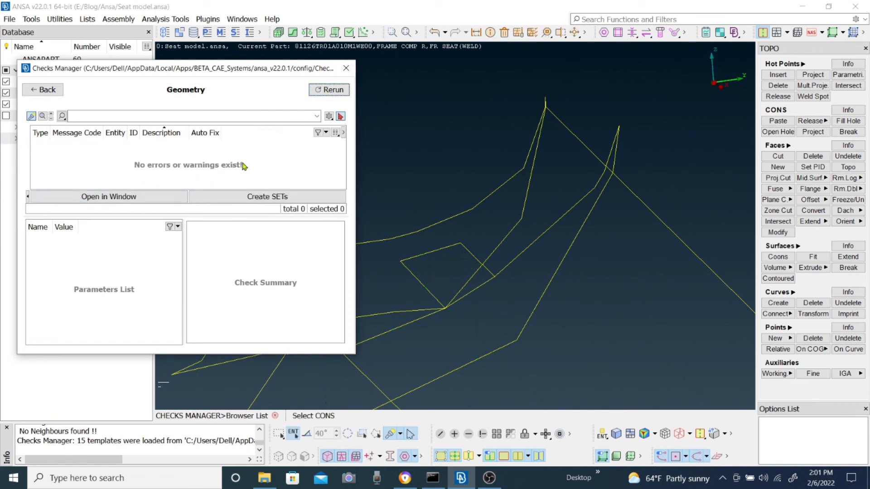